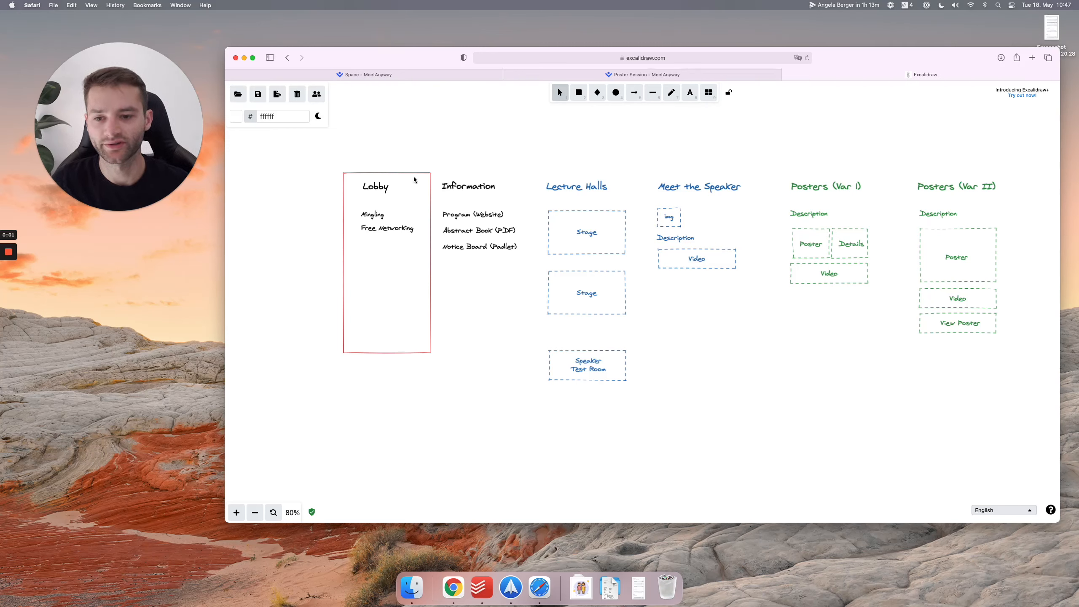
{"action": "mouse_move", "coordinate": [437, 167]}
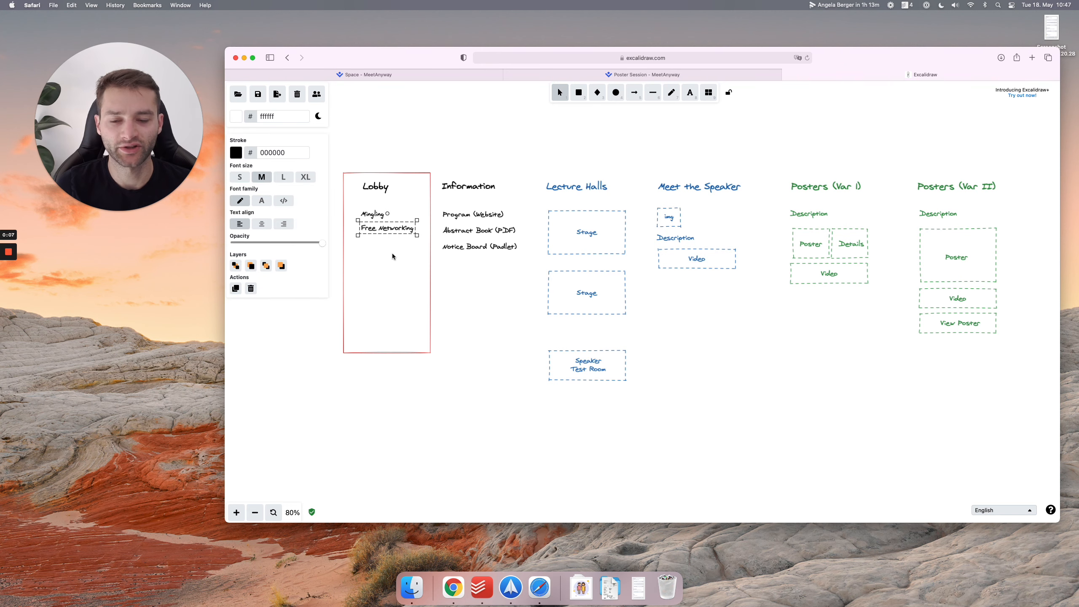
Move from the Excalidraw Lobby sketch to the Poster Session space editor
{"action": "left_click", "coordinate": [641, 74]}
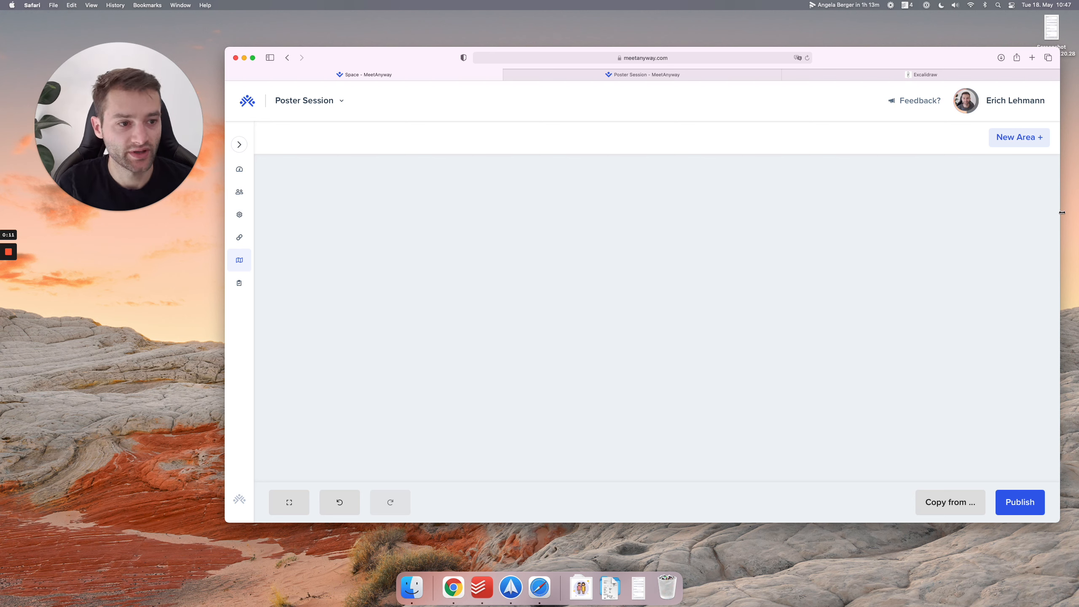
Create Area 1 with a saved floor named Lobby
{"action": "left_click", "coordinate": [1019, 137]}
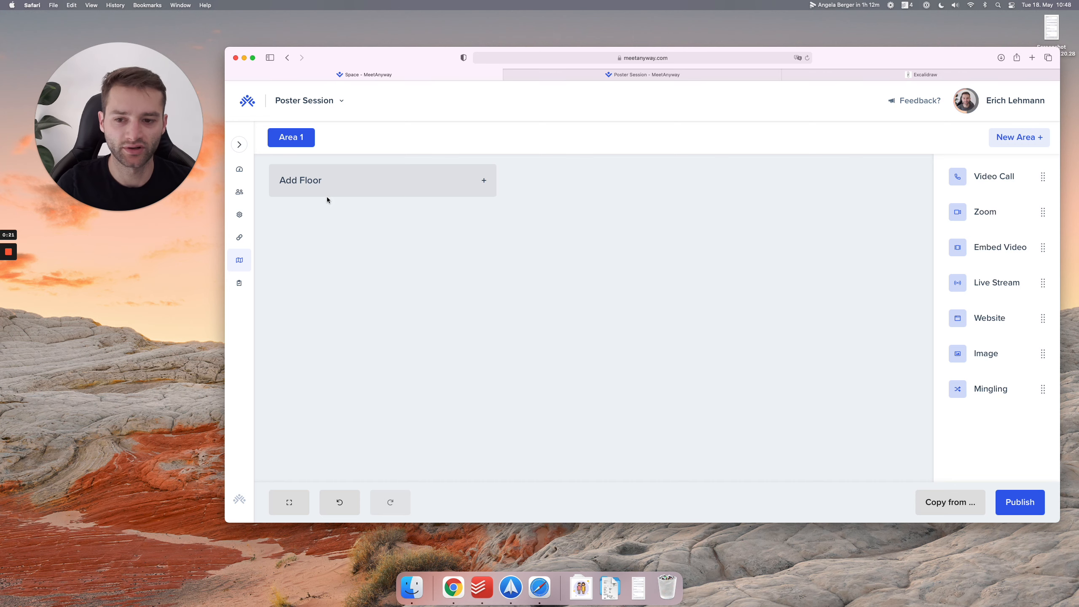
{"action": "type", "text": "Loob"}
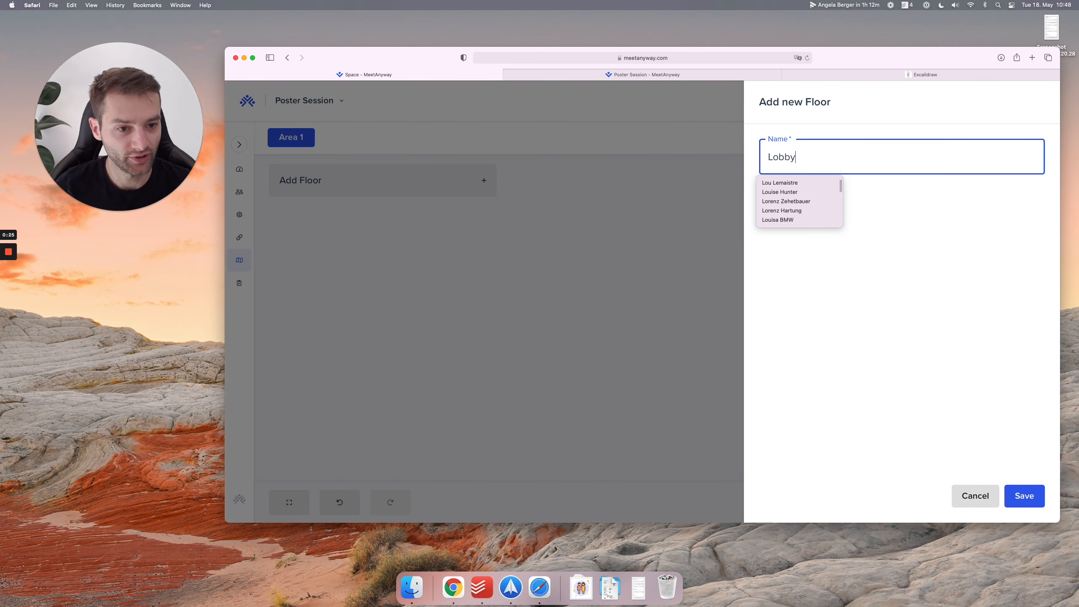
{"action": "left_click", "coordinate": [1023, 496]}
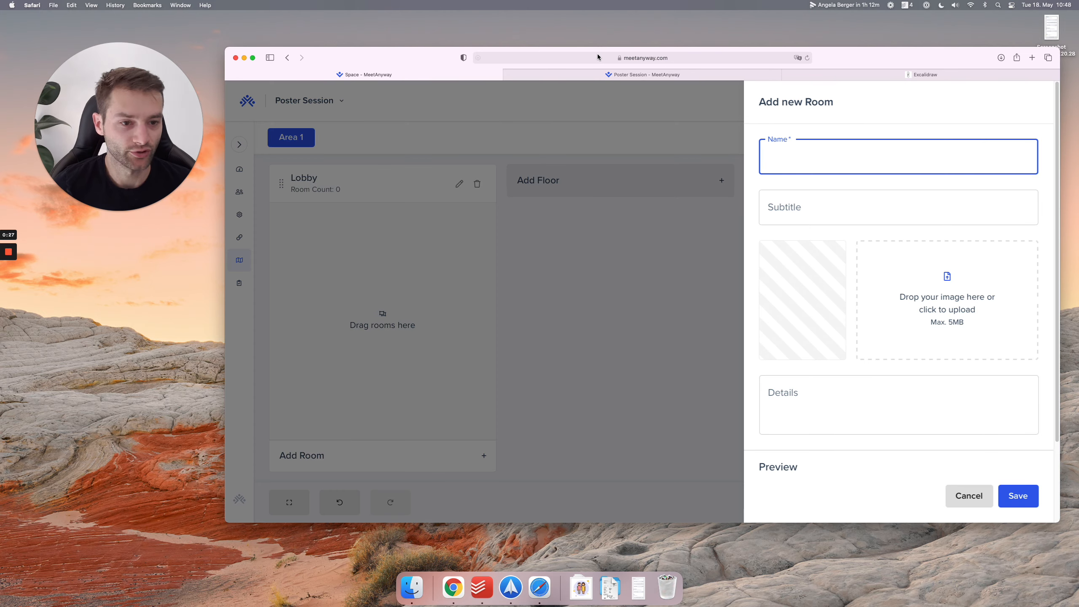
Add a Mingling room subtitled 'Click JOIN to meet new people'
{"action": "type", "text": "Mingling"}
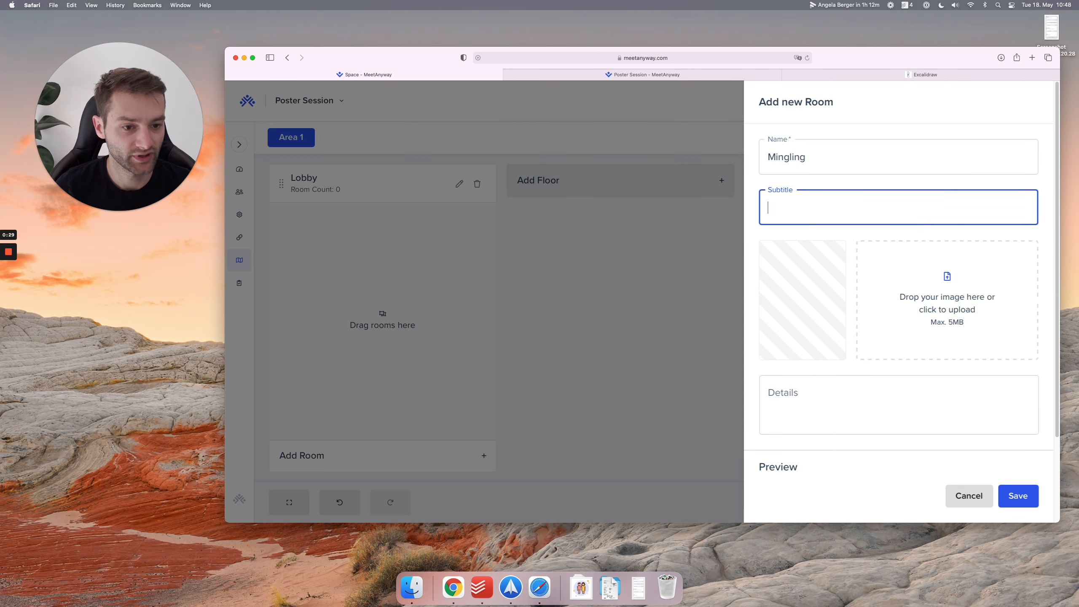
{"action": "type", "text": "Click JOIN to meet new"}
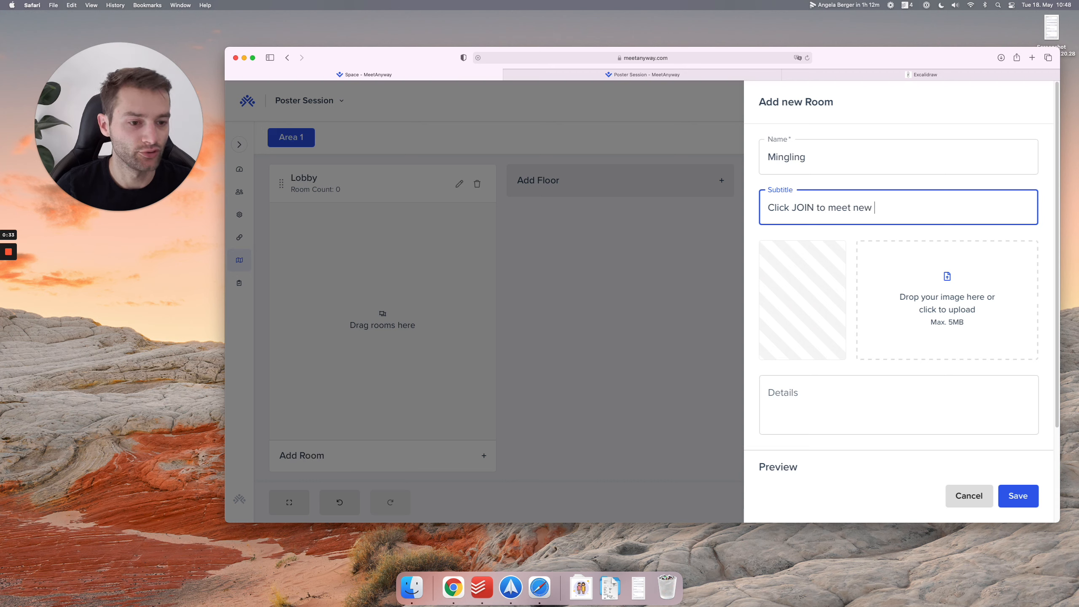
{"action": "type", "text": "people"}
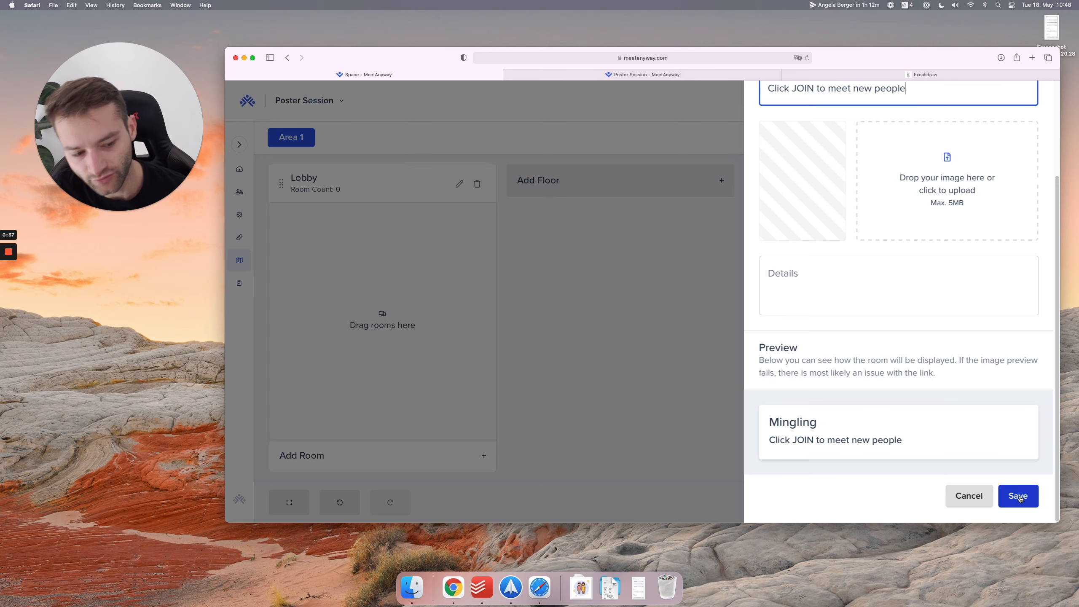
{"action": "left_click", "coordinate": [1018, 496]}
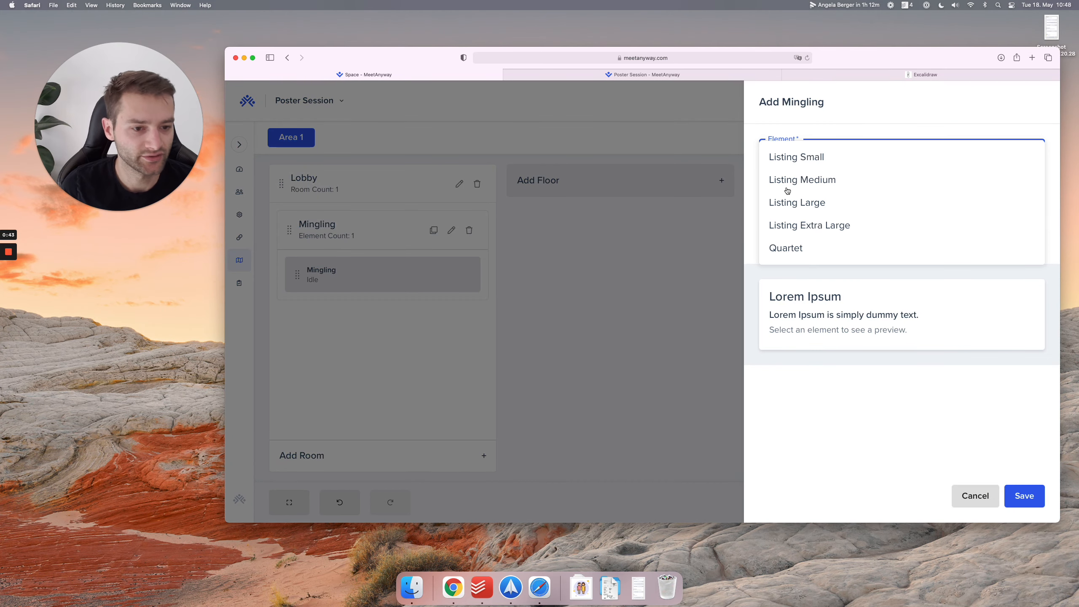
Give the Mingling room a Mingling element set to Listing Large
{"action": "left_click", "coordinate": [797, 202]}
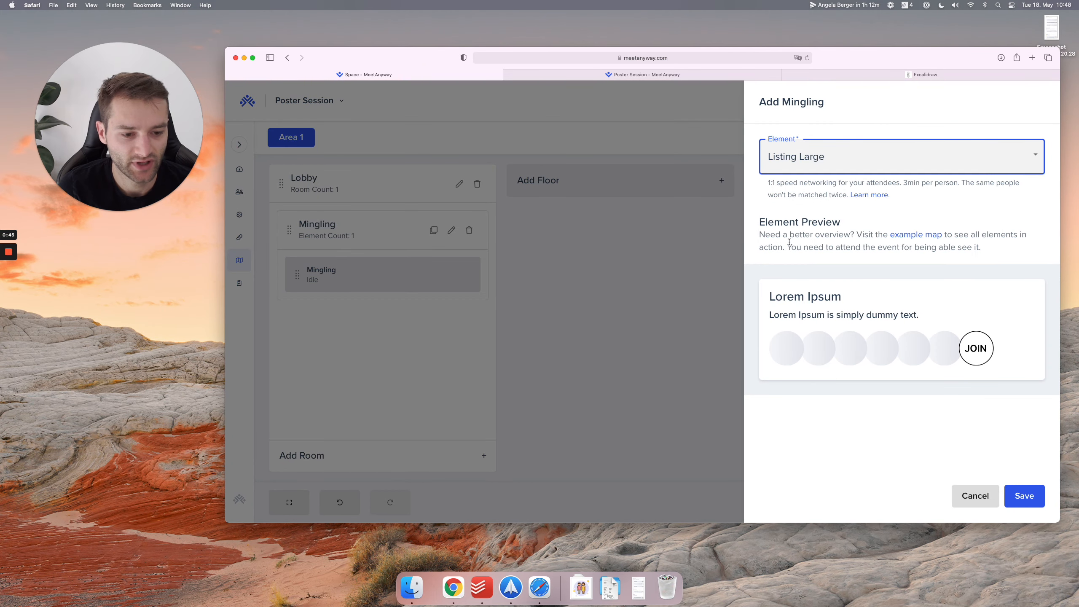
{"action": "left_click", "coordinate": [900, 156]}
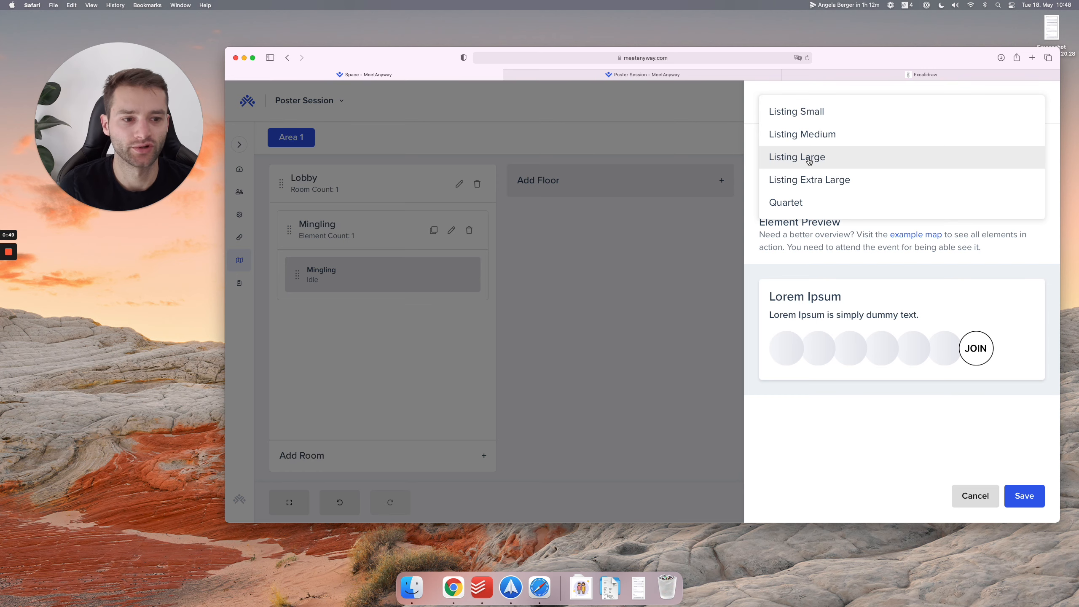
{"action": "left_click", "coordinate": [797, 156]}
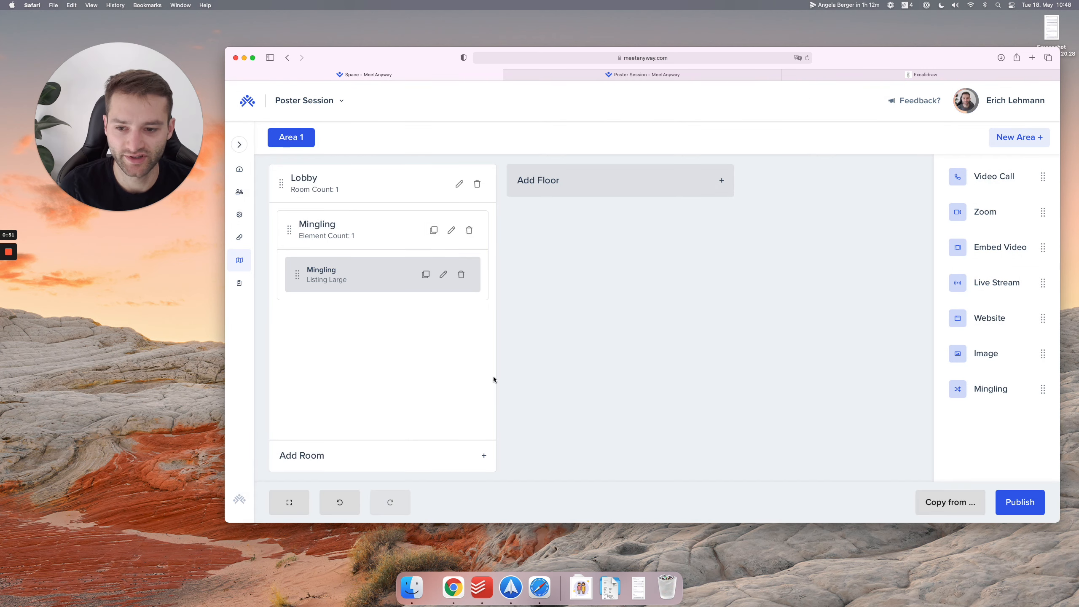
Publish the space, check the Mingling room live, and start renaming it with an emoji
{"action": "left_click", "coordinate": [1019, 501]}
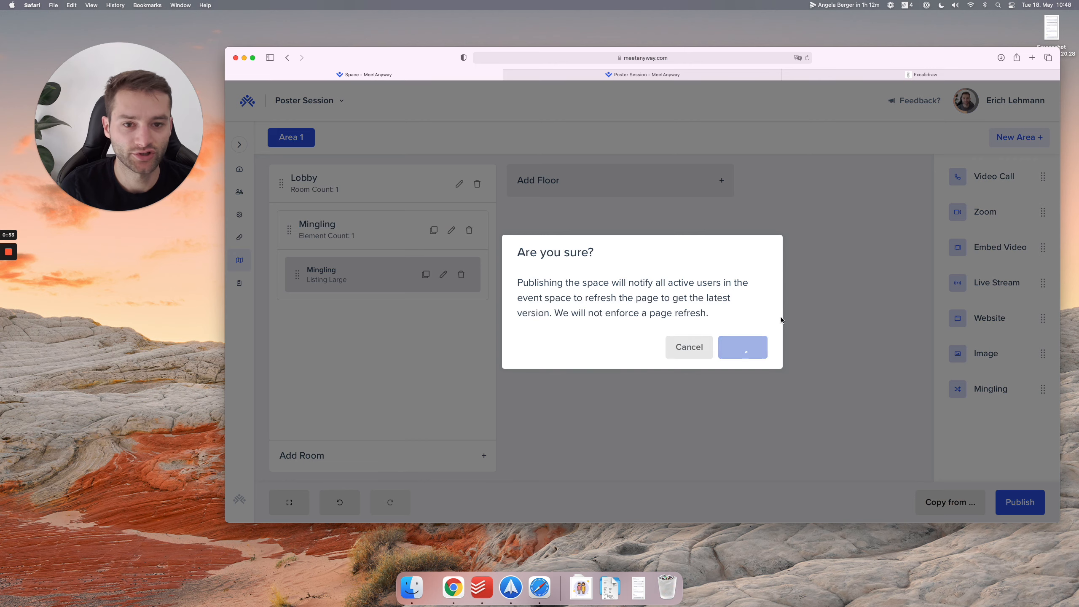
{"action": "left_click", "coordinate": [741, 346]}
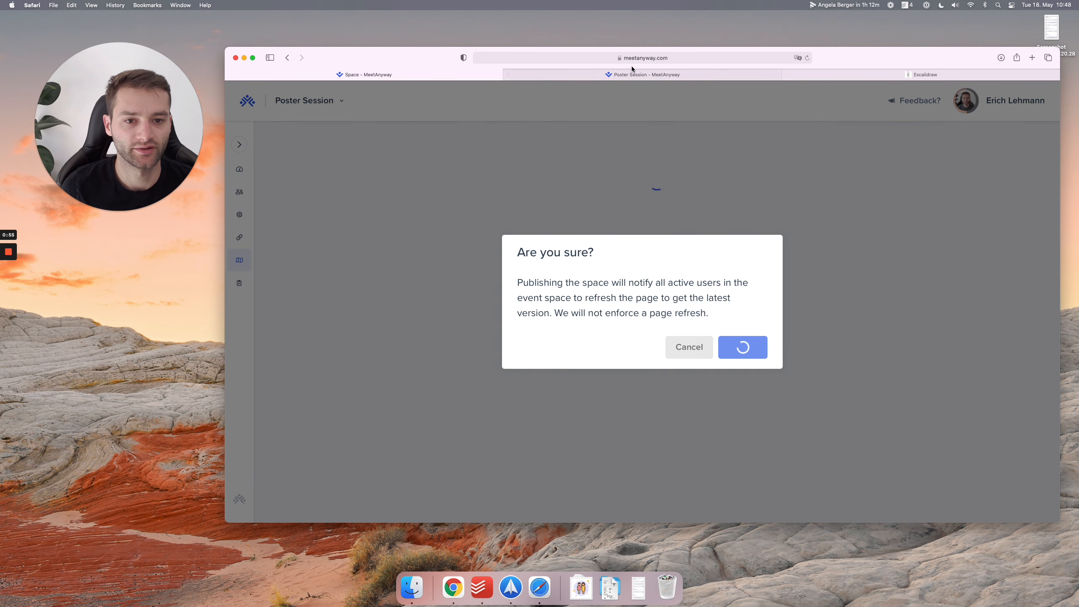
{"action": "left_click", "coordinate": [742, 347]}
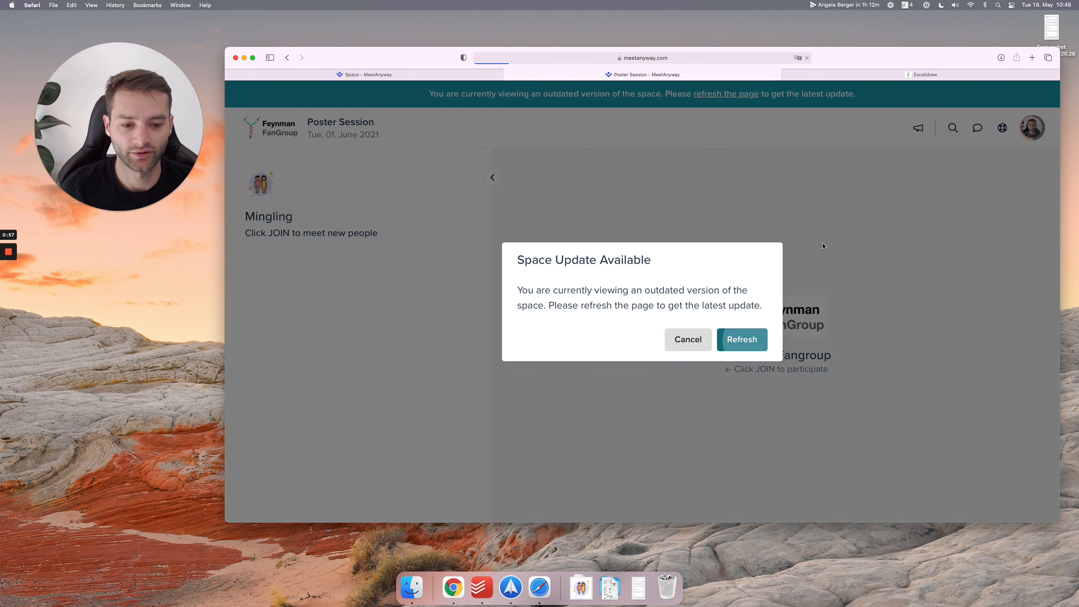
{"action": "left_click", "coordinate": [740, 339]}
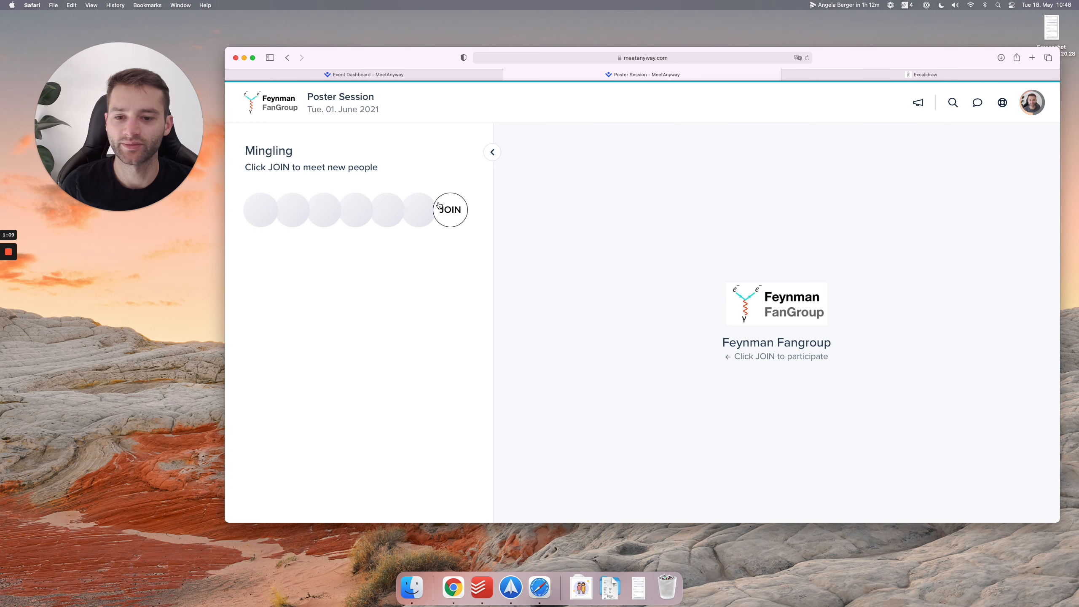
{"action": "left_click", "coordinate": [449, 209]}
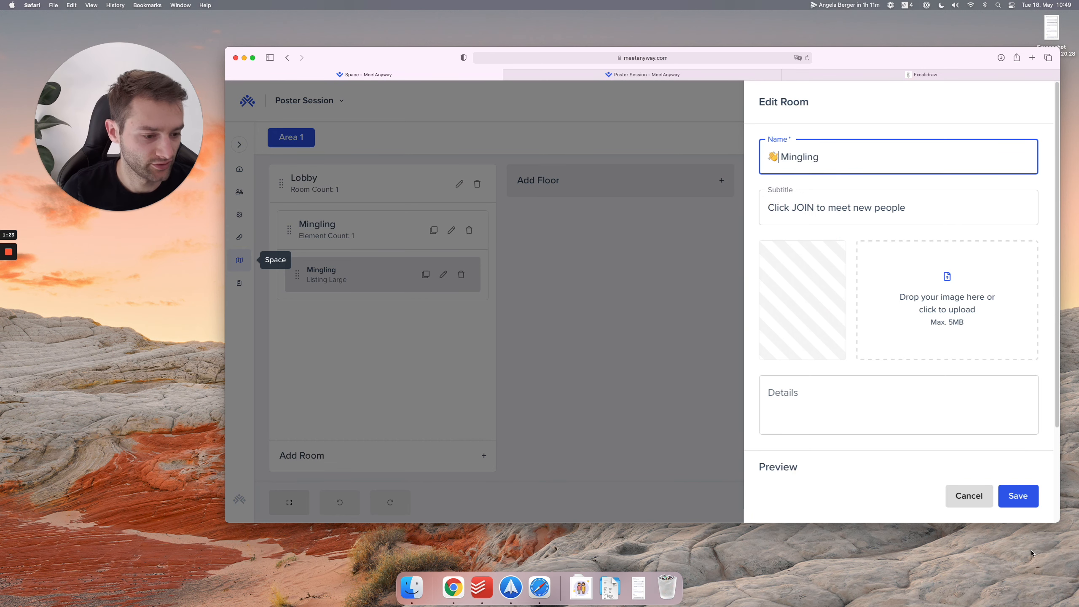
Save the emoji Mingling room; add 'Free Networking' subtitled 'Click JOIN on one of the tables to interact'
{"action": "left_click", "coordinate": [1017, 496]}
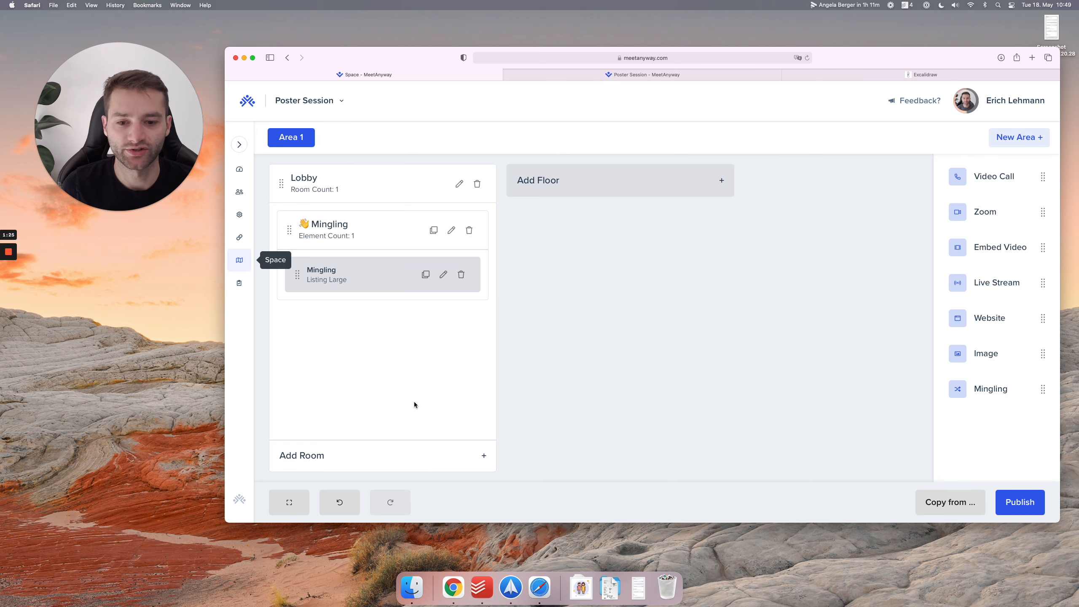
{"action": "left_click", "coordinate": [301, 454]}
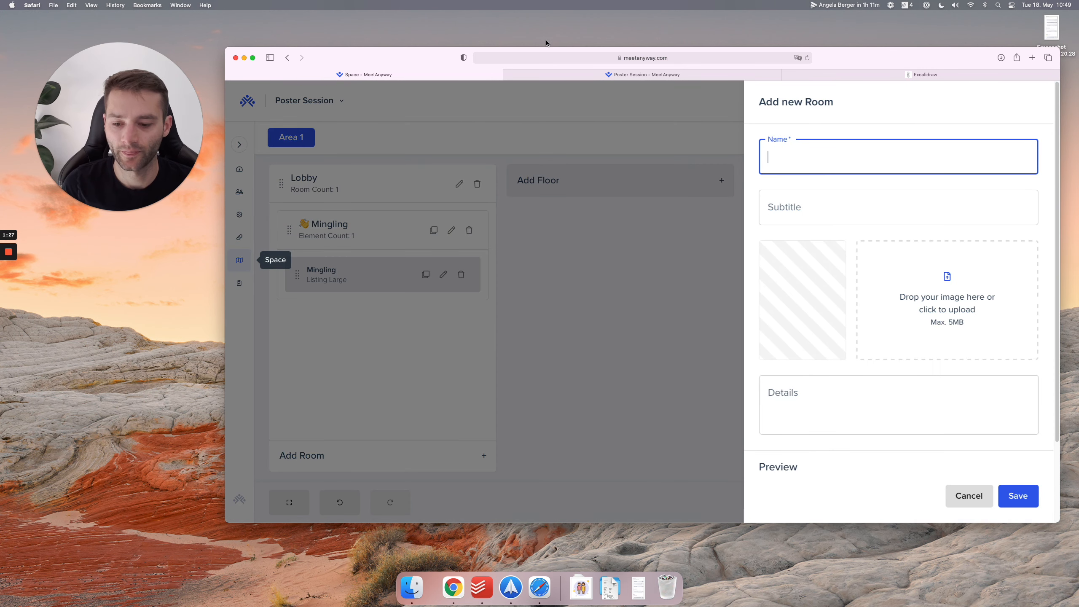
{"action": "type", "text": "Free Networking"}
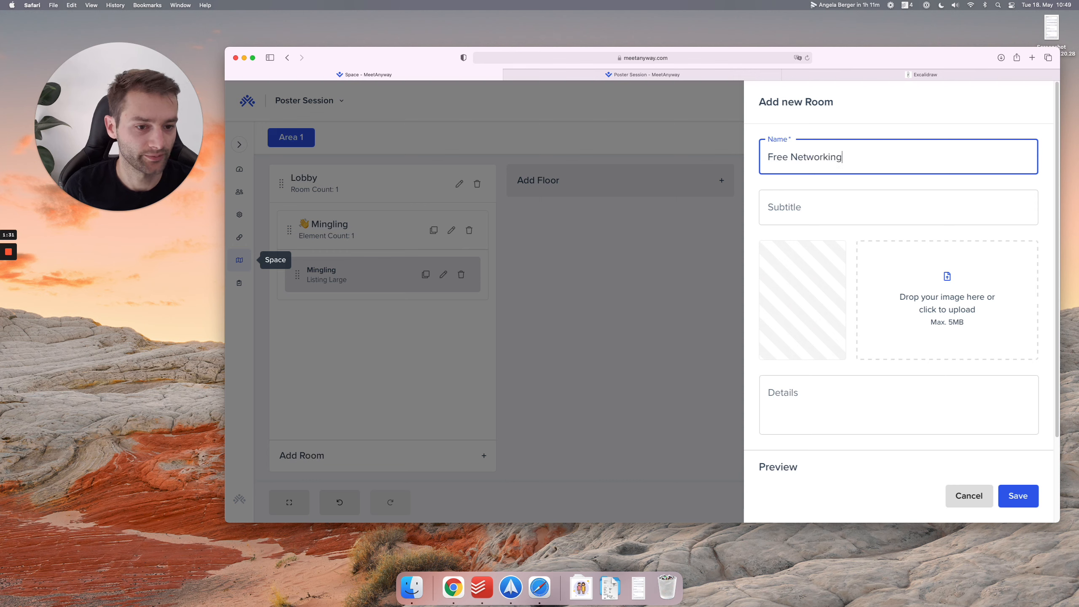
{"action": "left_click", "coordinate": [897, 207]}
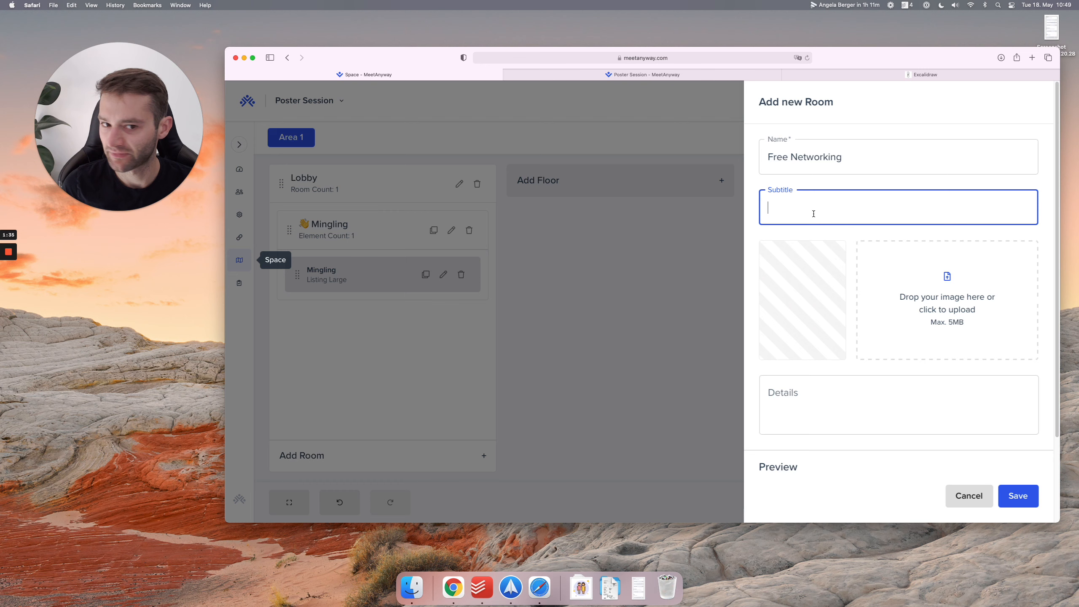
{"action": "scroll", "scroll_direction": "down", "scroll_amount": 3}
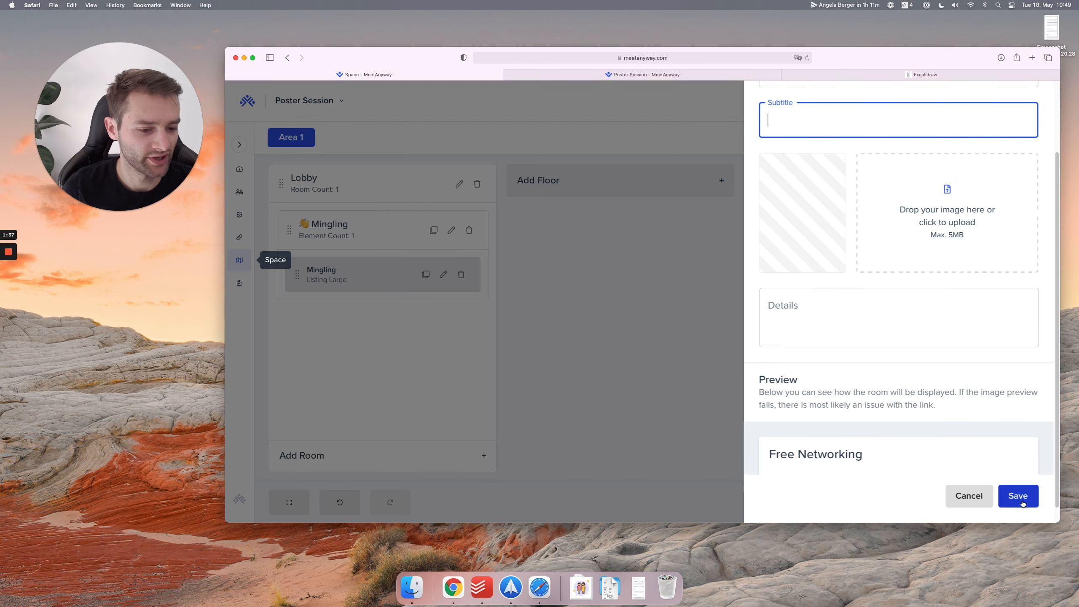
{"action": "type", "text": "Click JOIN on one of"}
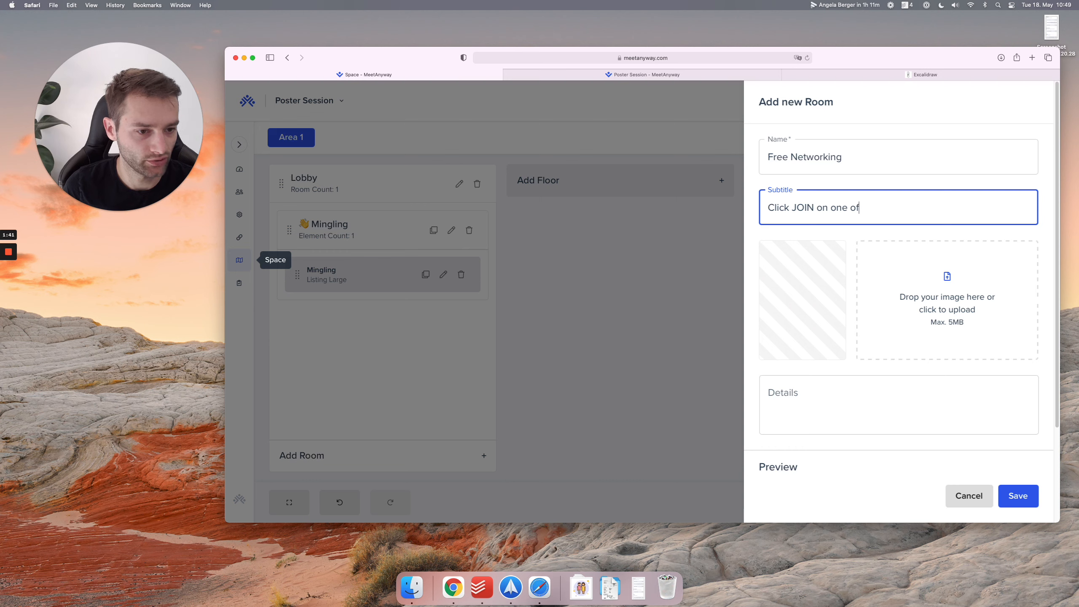
{"action": "type", "text": "the tables to interact"}
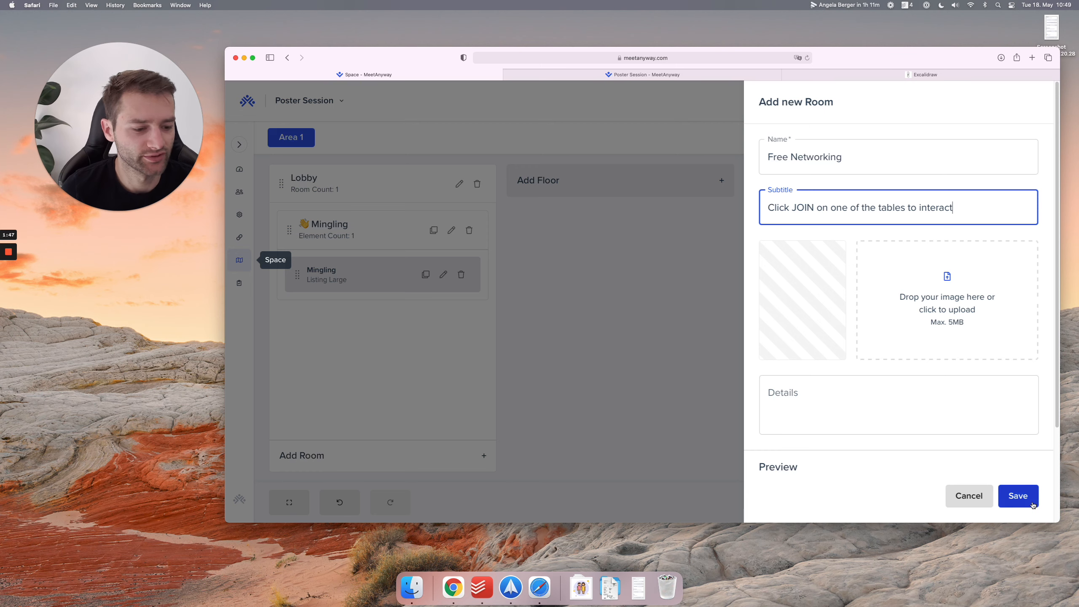
{"action": "left_click", "coordinate": [1018, 495]}
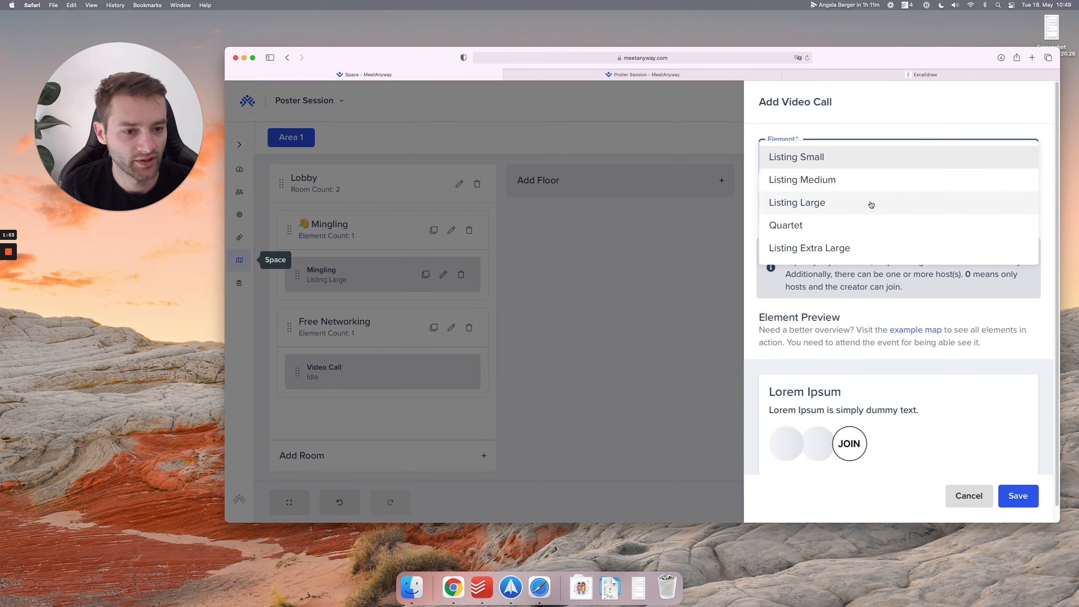
Make the Free Networking call a Quartet table, duplicate it into six, and publish
{"action": "left_click", "coordinate": [785, 225]}
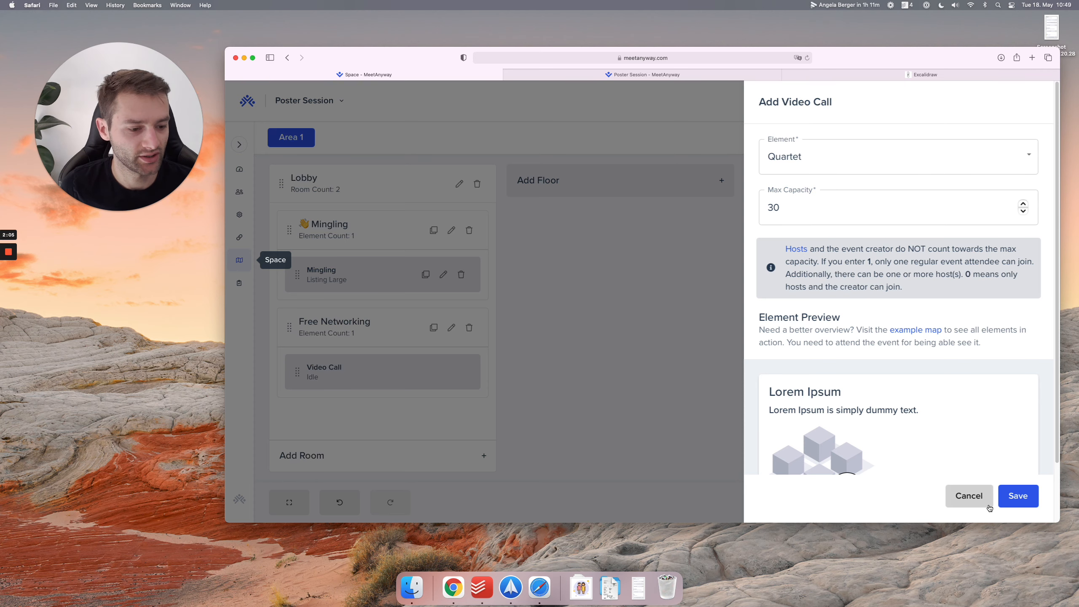
{"action": "left_click", "coordinate": [1017, 496]}
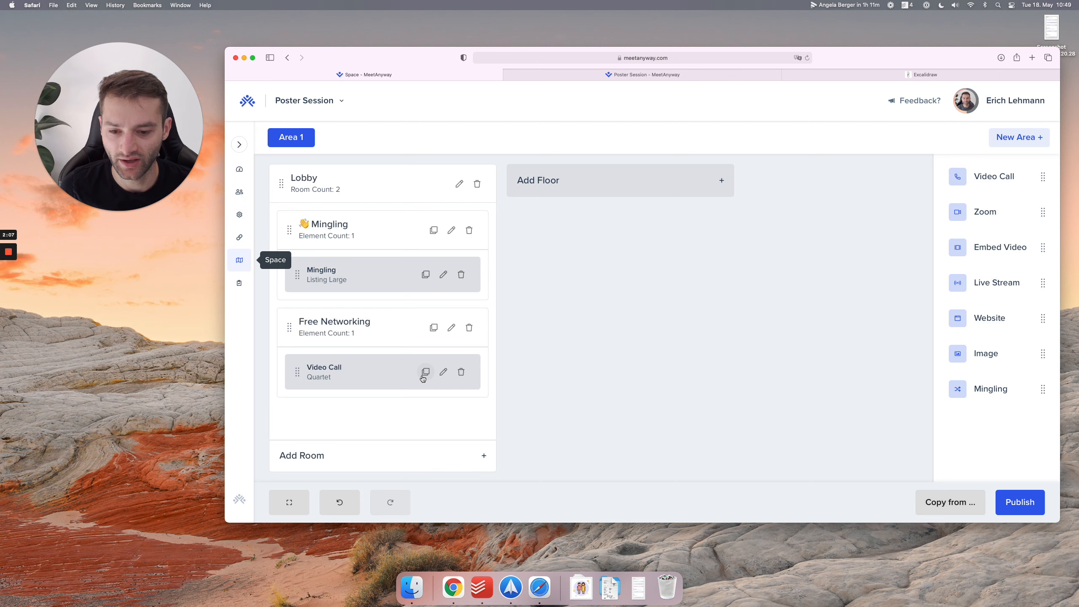
{"action": "left_click", "coordinate": [425, 371]}
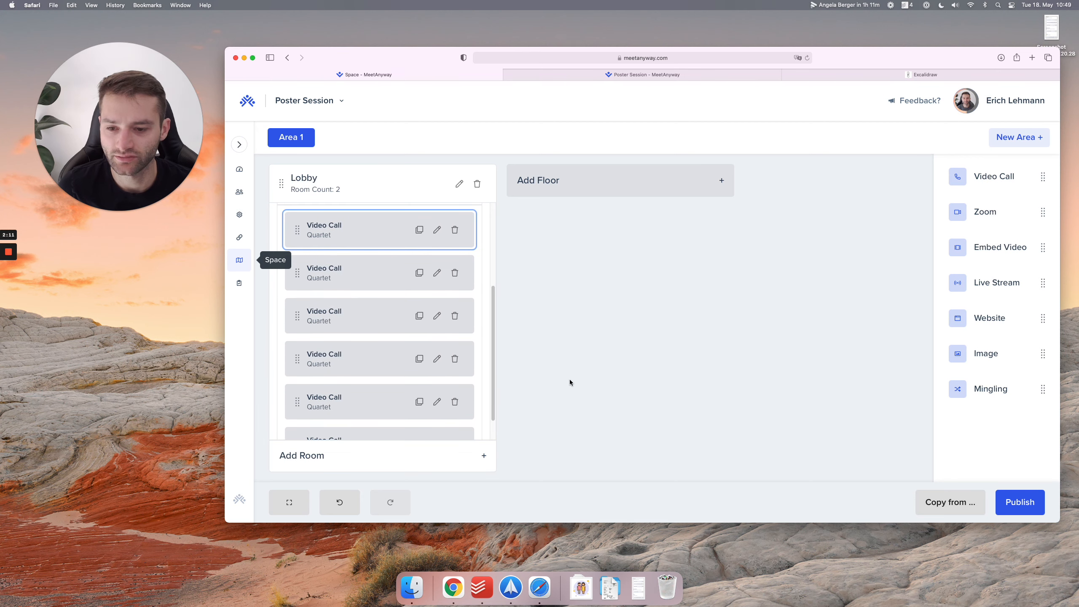
{"action": "scroll", "scroll_direction": "down", "scroll_amount": 3}
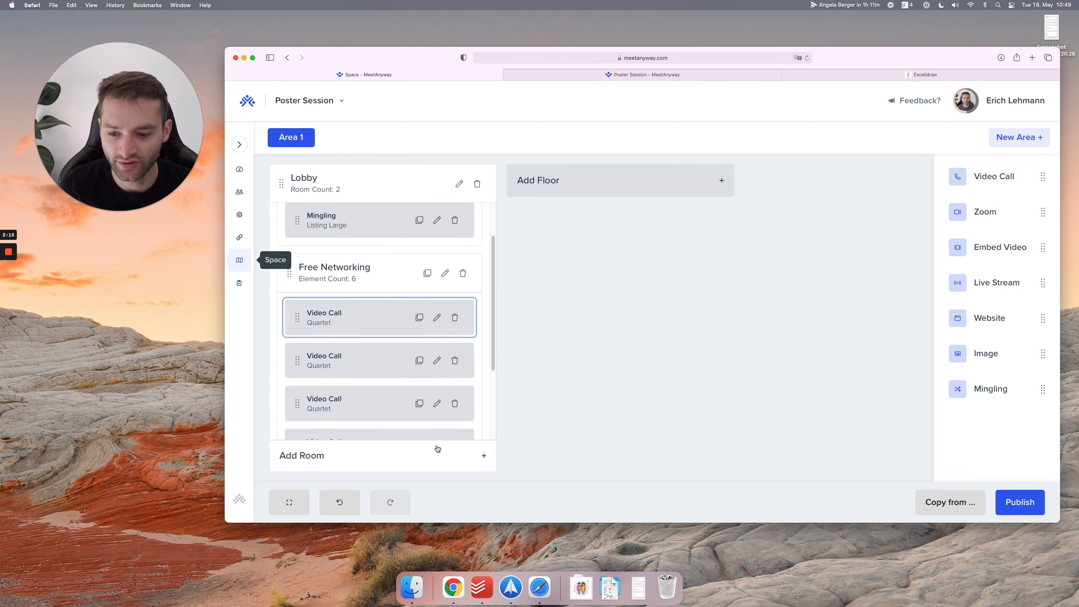
{"action": "left_click", "coordinate": [1019, 501]}
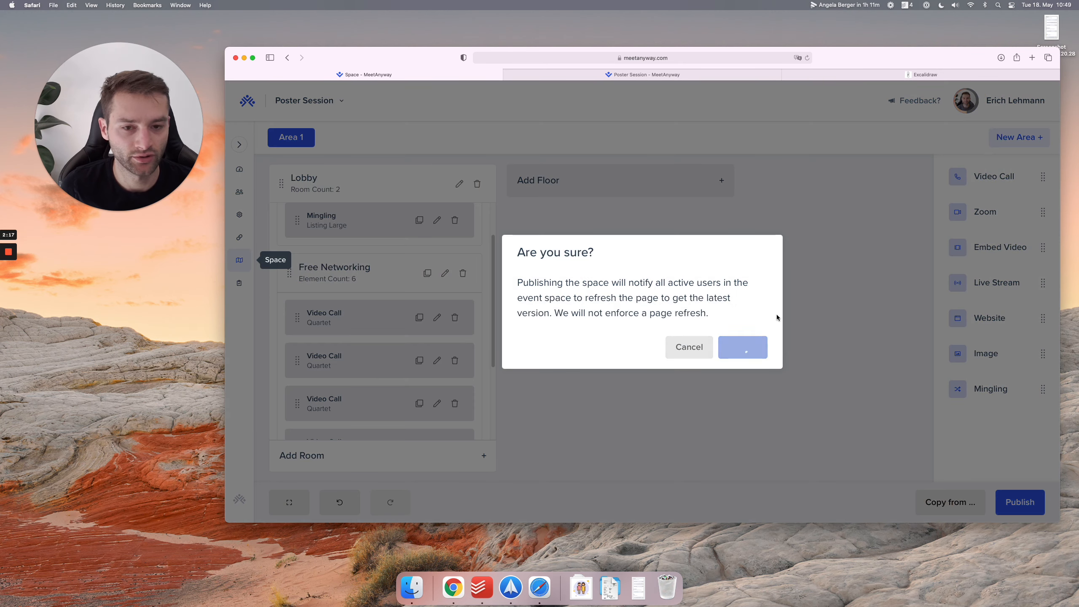
Confirm publishing and refresh the live event to show the Free Networking tables
{"action": "left_click", "coordinate": [742, 347]}
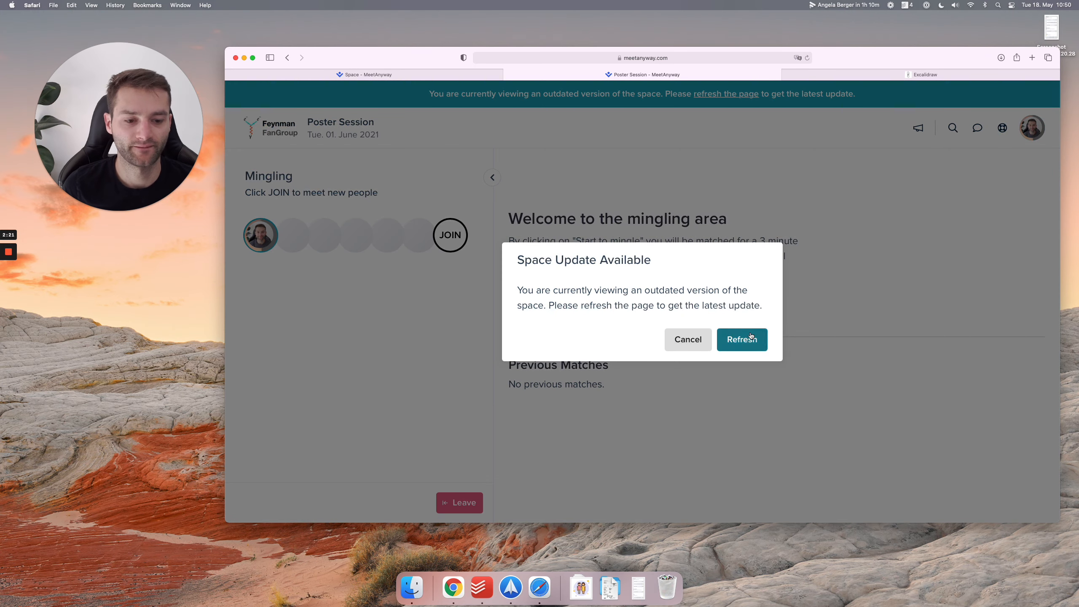
{"action": "left_click", "coordinate": [741, 339]}
{"action": "type", "text": "200/6"}
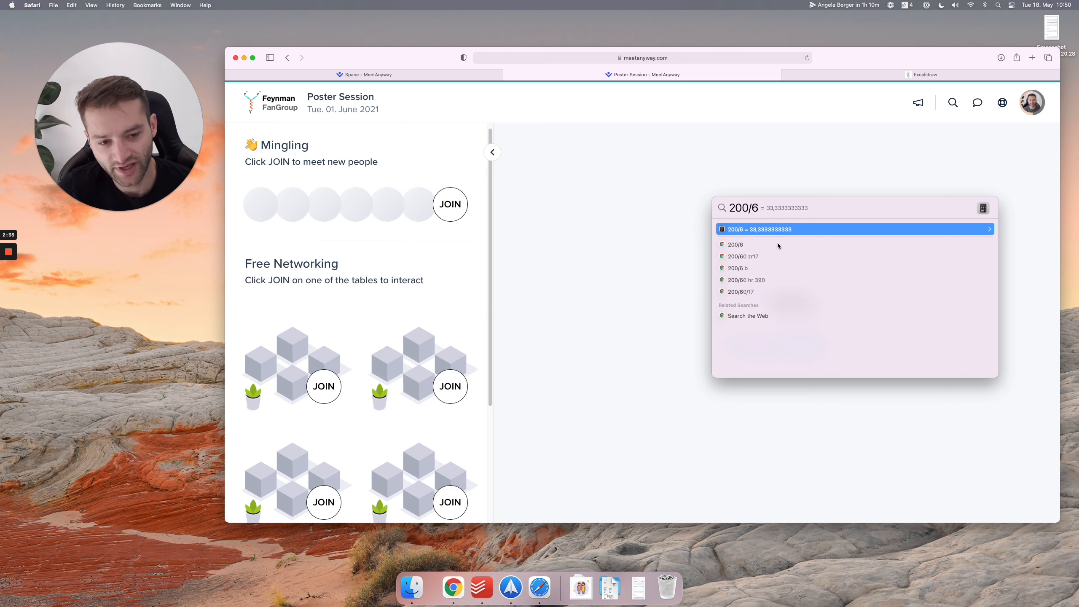
Scroll down the live event page through the Free Networking tables
{"action": "scroll", "scroll_direction": "down", "scroll_amount": 3}
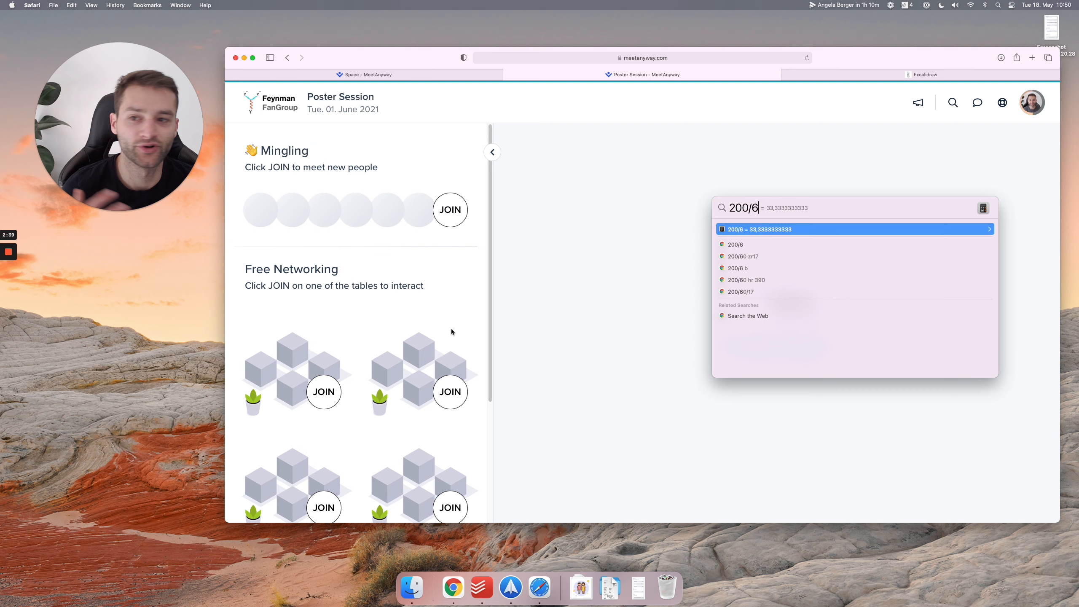
{"action": "scroll", "scroll_direction": "down", "scroll_amount": 3}
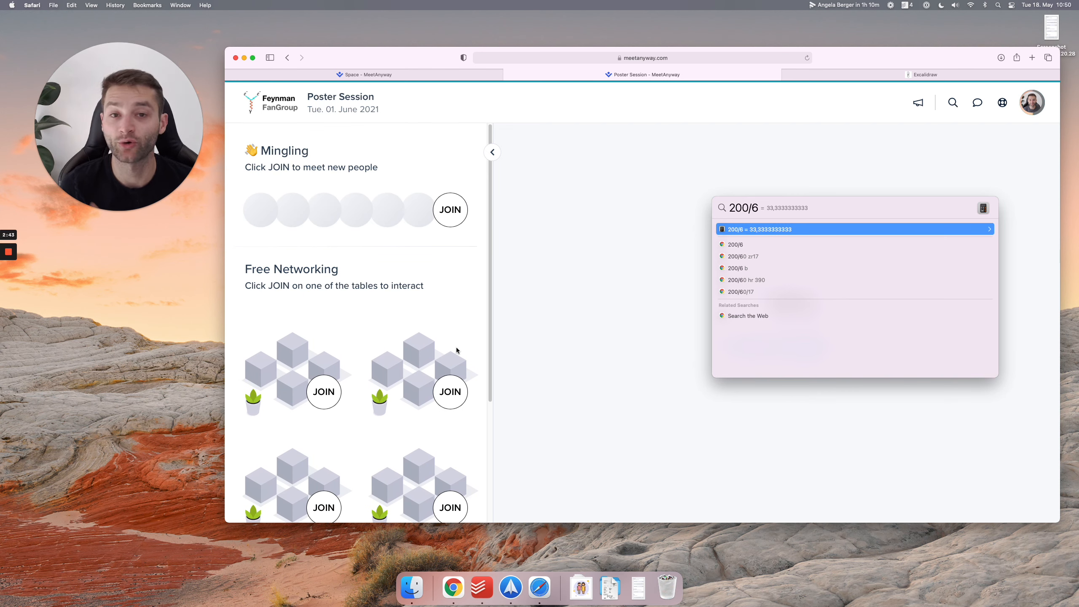
{"action": "scroll", "scroll_direction": "down", "scroll_amount": 3}
{"action": "type", "text": "10"}
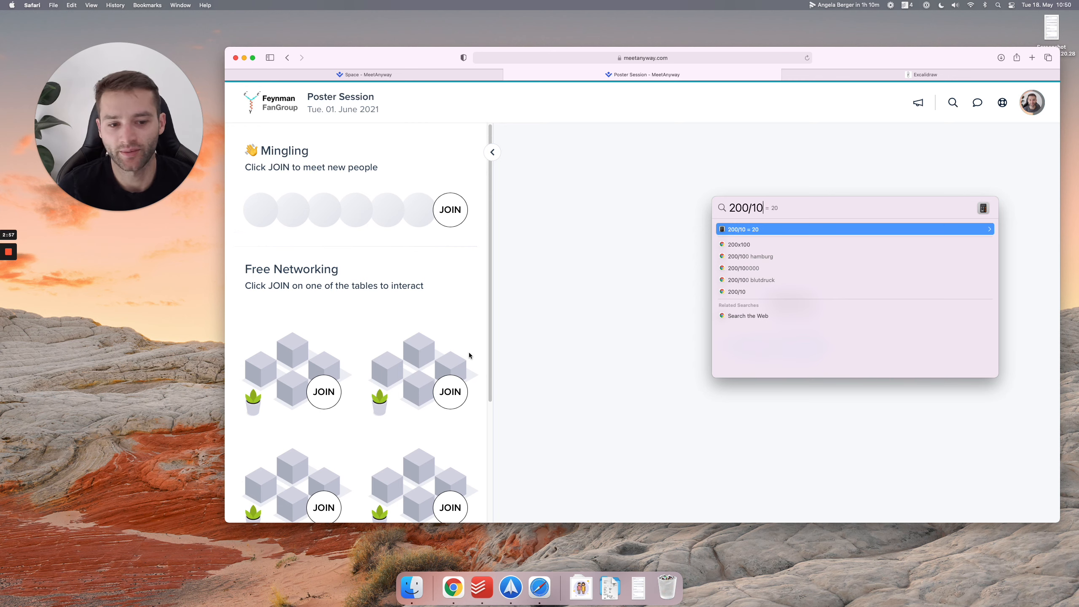
{"action": "mouse_move", "coordinate": [436, 331]}
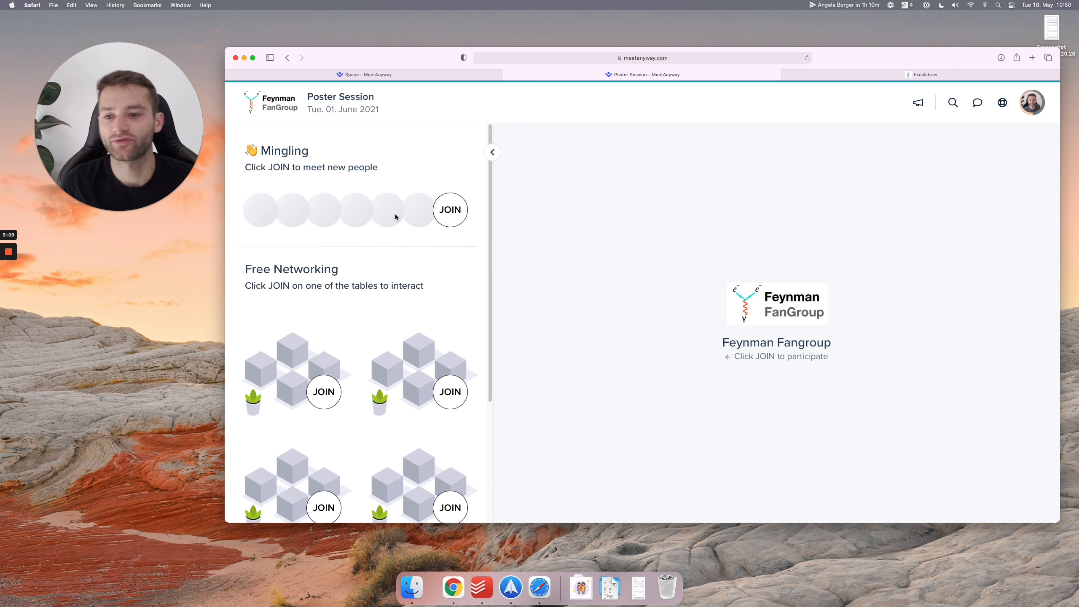
{"action": "mouse_move", "coordinate": [475, 224]}
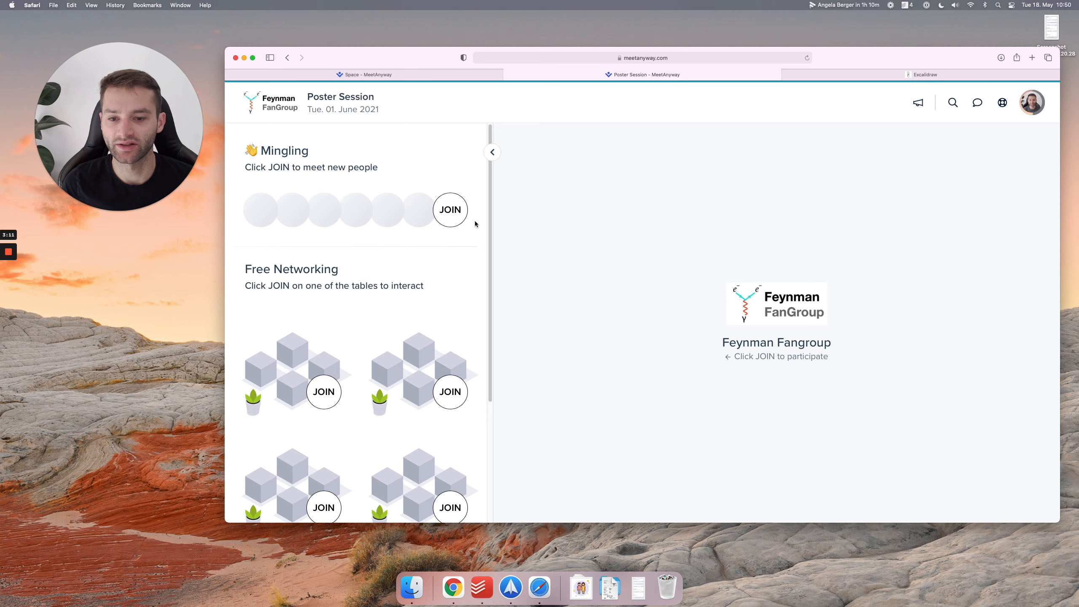
Join the Mingling room, start mingling, then join the first networking table's call
{"action": "left_click", "coordinate": [449, 210]}
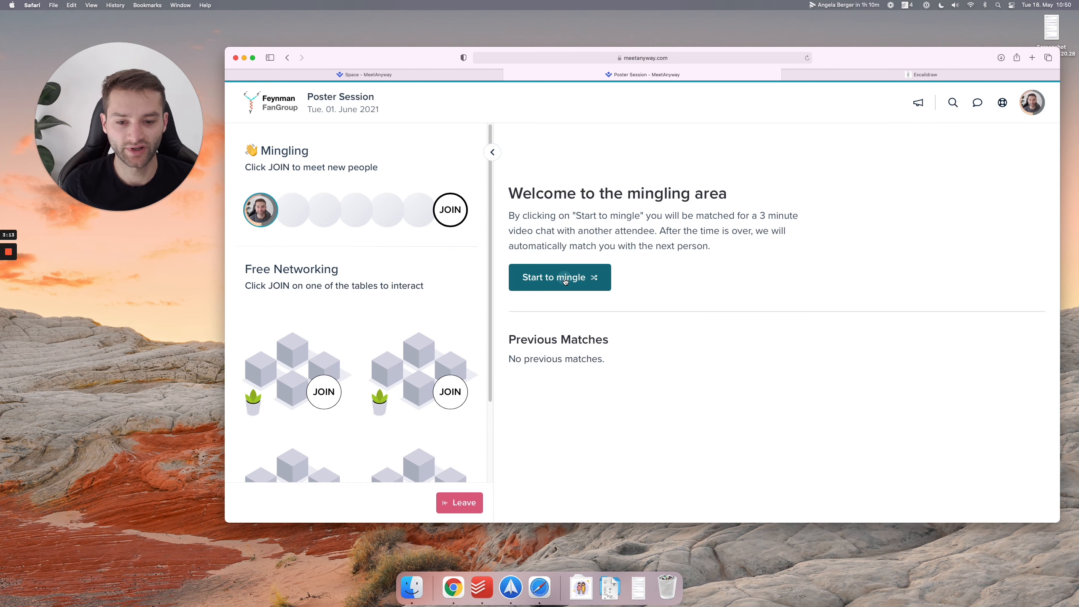
{"action": "left_click", "coordinate": [559, 276]}
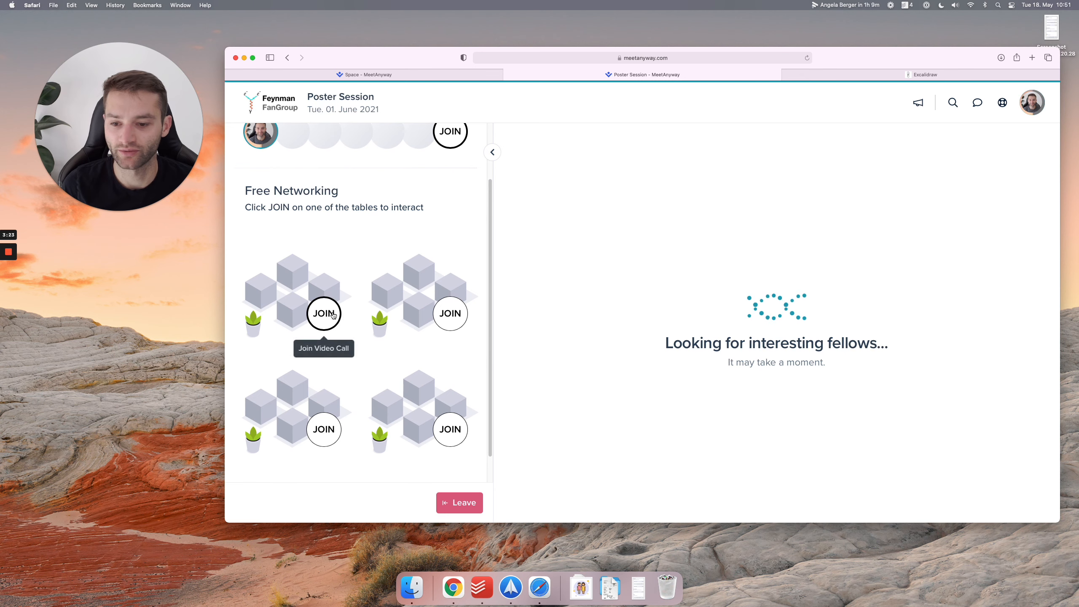
{"action": "left_click", "coordinate": [323, 313]}
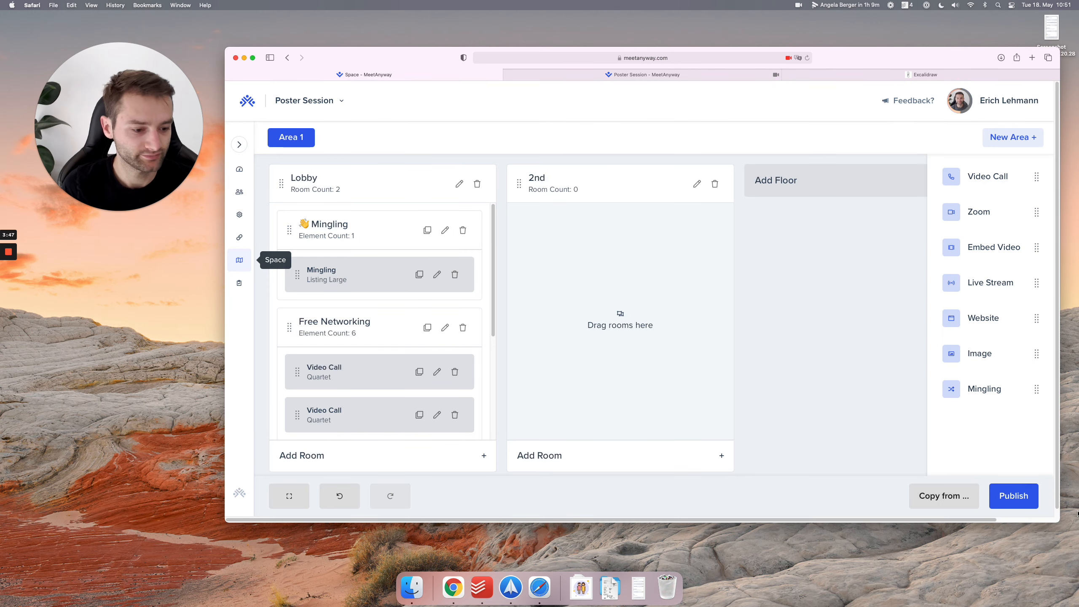
Publish the space, refresh the live event, and preview the empty 2nd floor tab
{"action": "left_click", "coordinate": [1012, 495]}
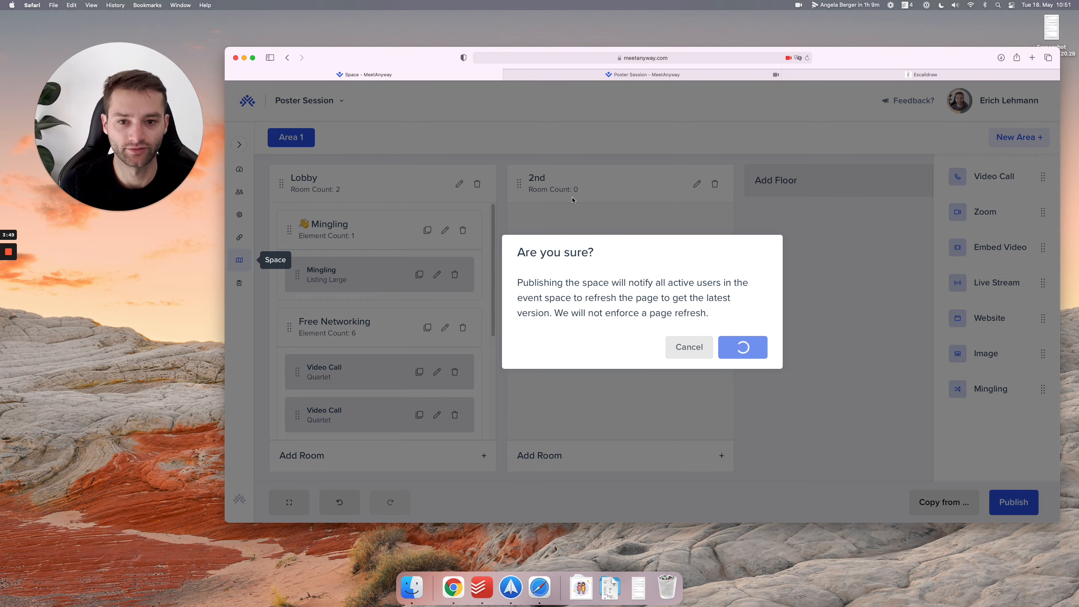
{"action": "left_click", "coordinate": [742, 347]}
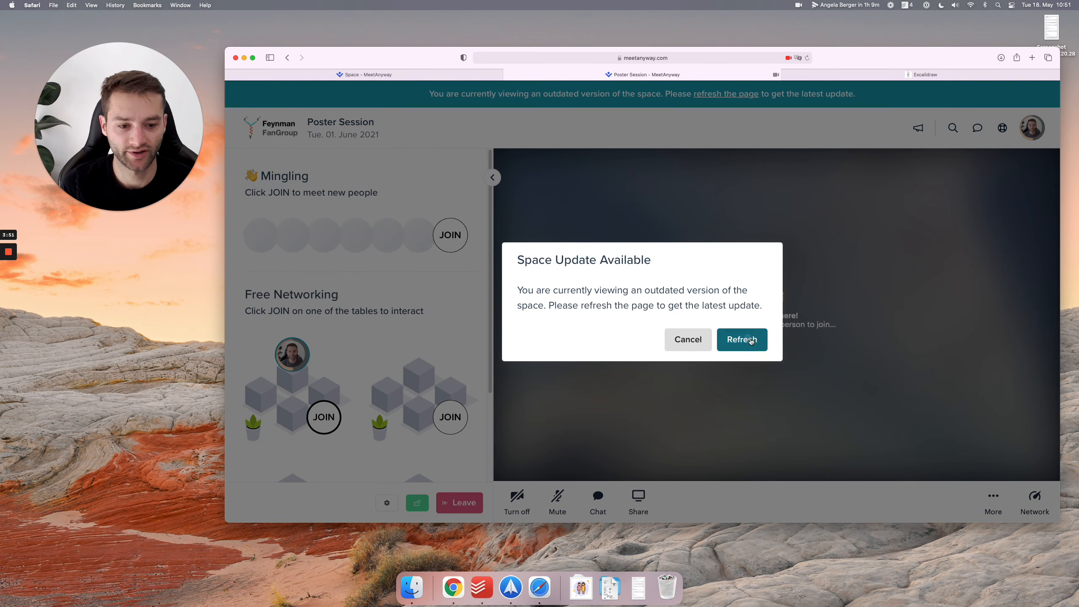
{"action": "left_click", "coordinate": [742, 339]}
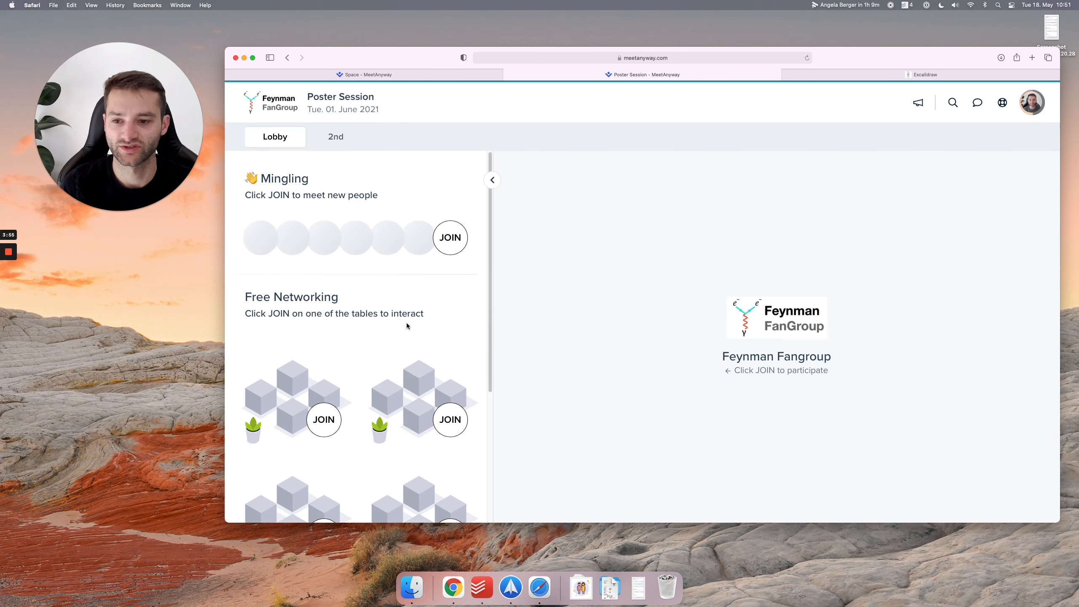
{"action": "left_click", "coordinate": [335, 136]}
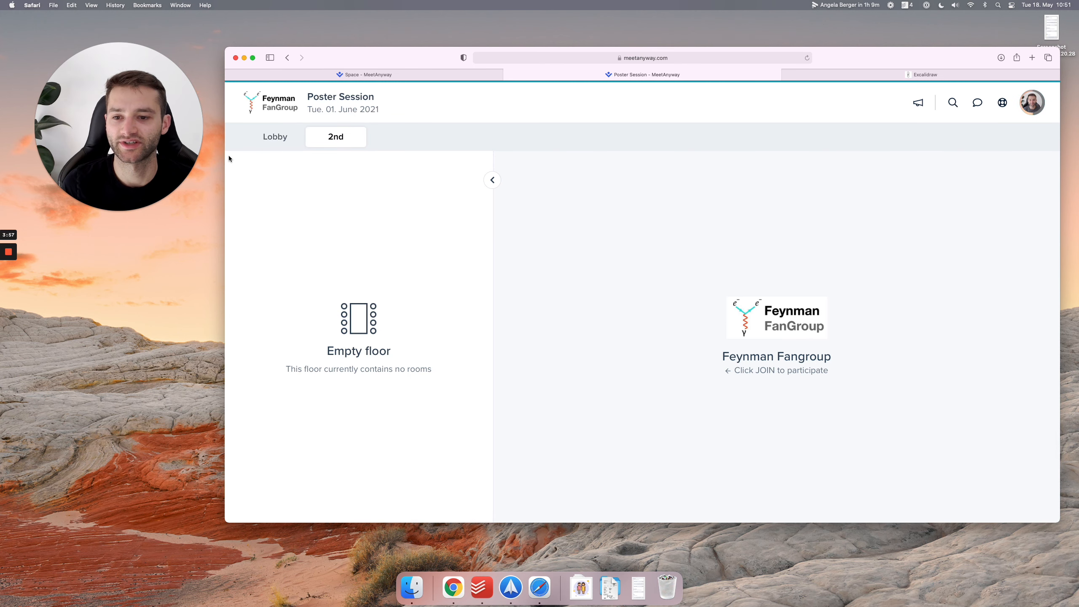
{"action": "left_click", "coordinate": [274, 136]}
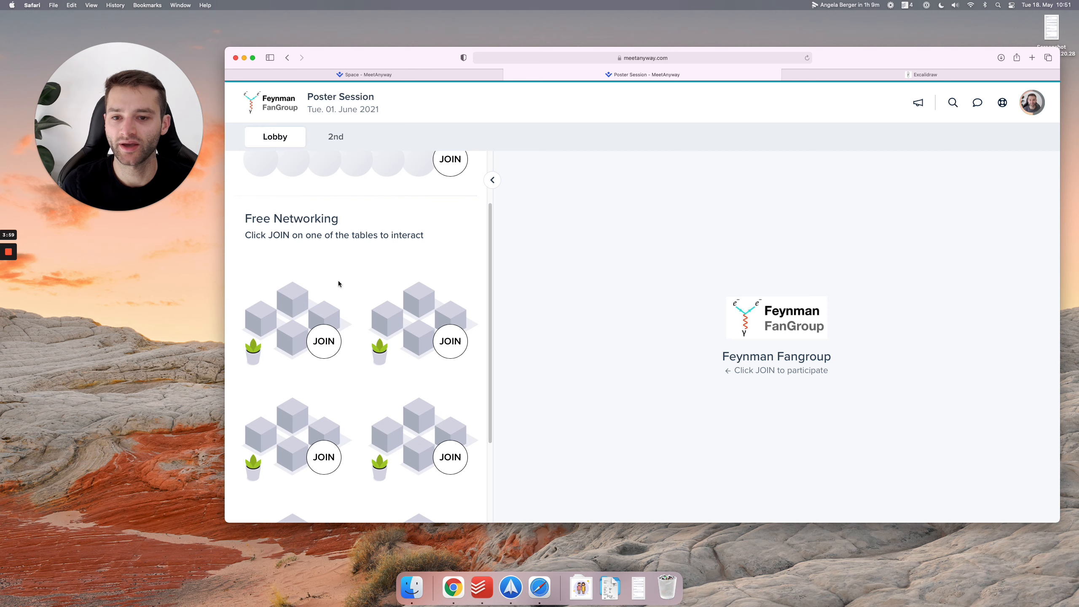